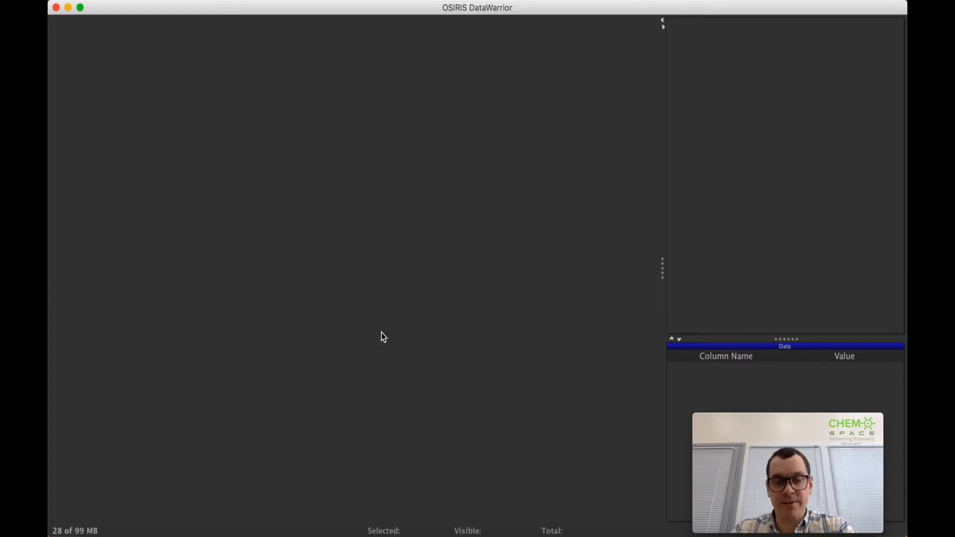
pyautogui.moveTo(394, 233)
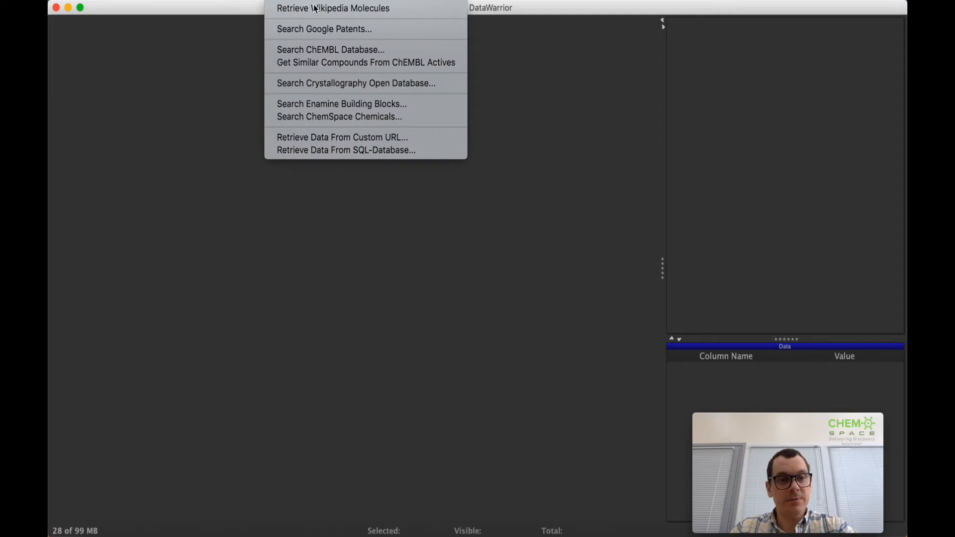
pyautogui.moveTo(325, 120)
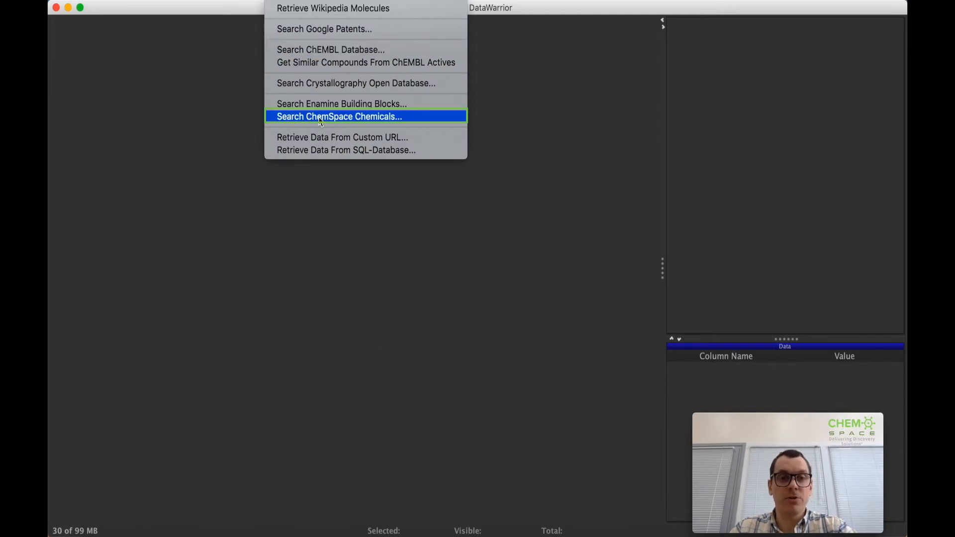
# Step: Open a ChemSpace chemicals search with the fused three- and four-membered ring core as query
pyautogui.click(340, 116)
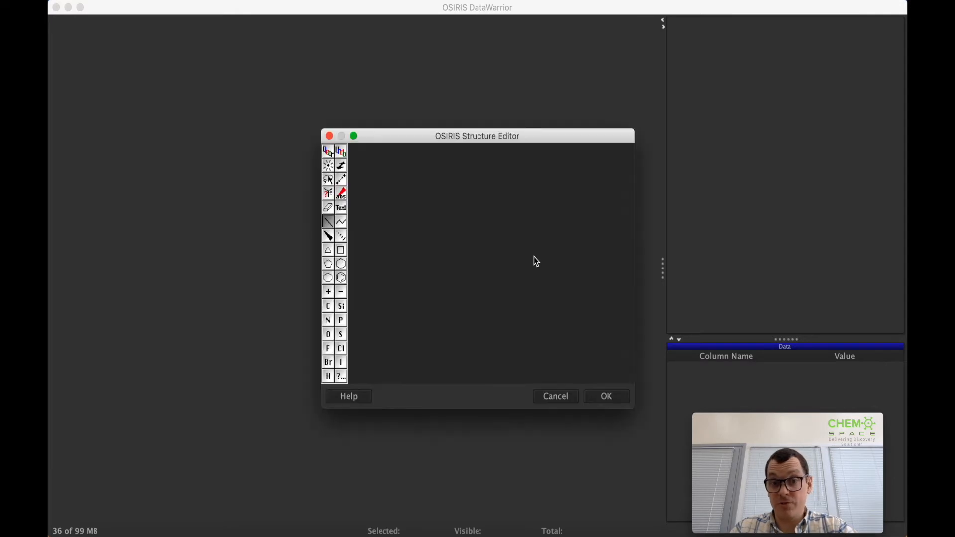
pyautogui.click(341, 250)
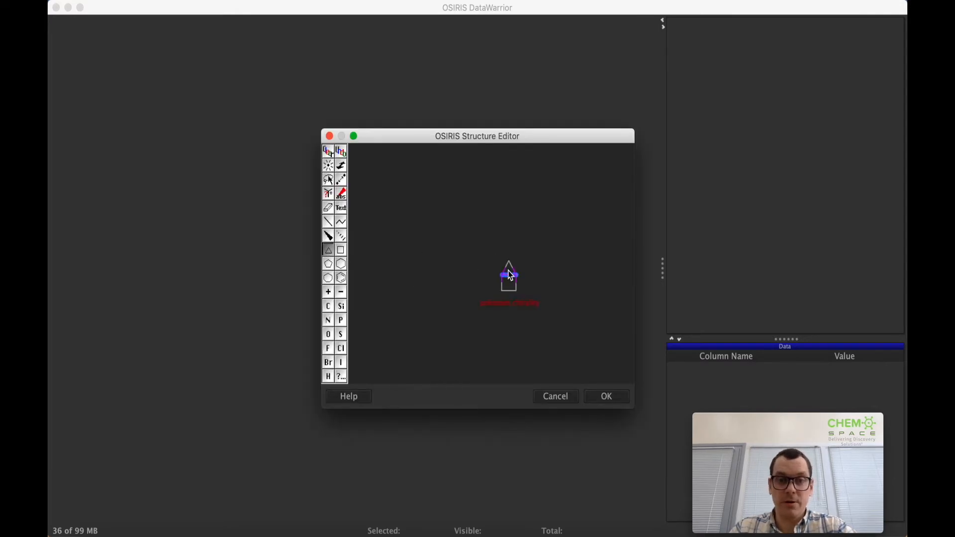
pyautogui.click(607, 397)
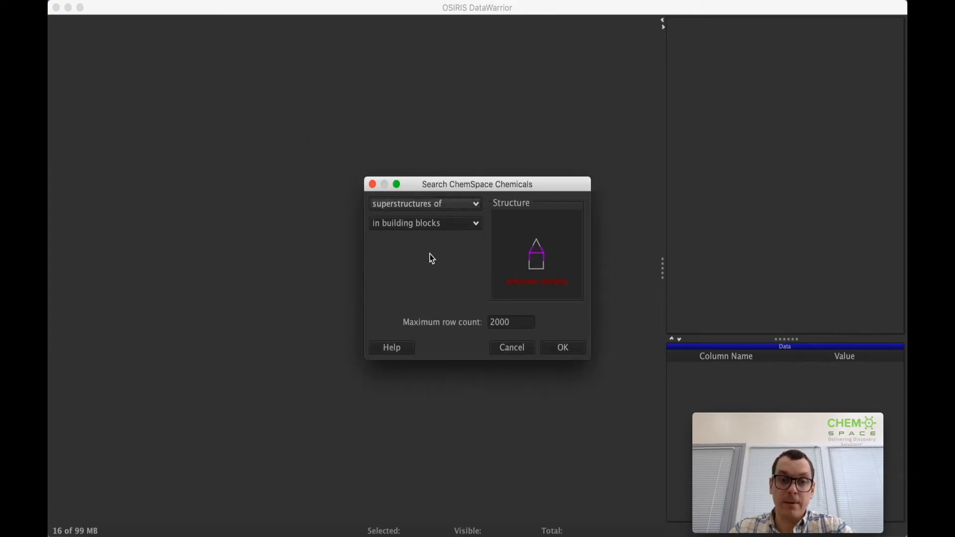
# Step: Search superstructures of the core in building blocks, limited to 200 rows
pyautogui.click(425, 203)
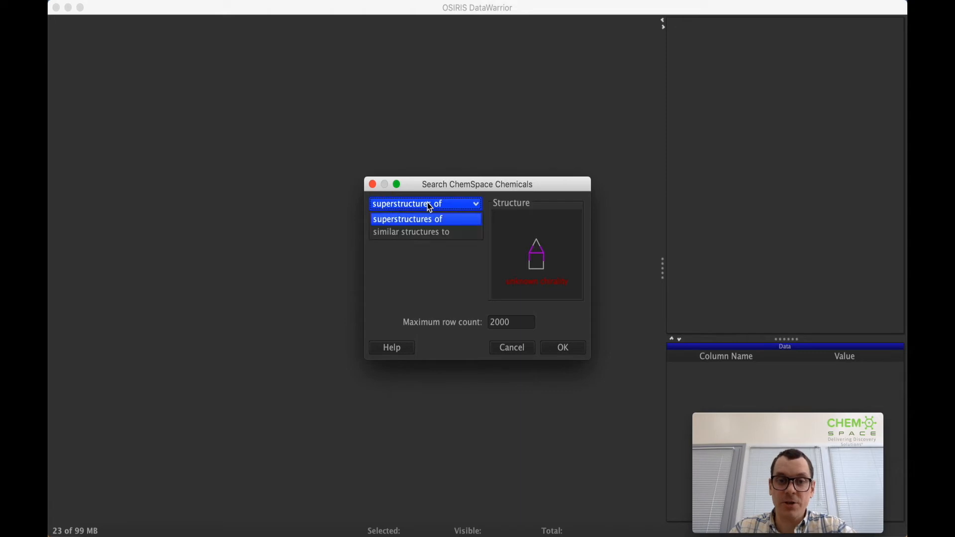
pyautogui.click(425, 219)
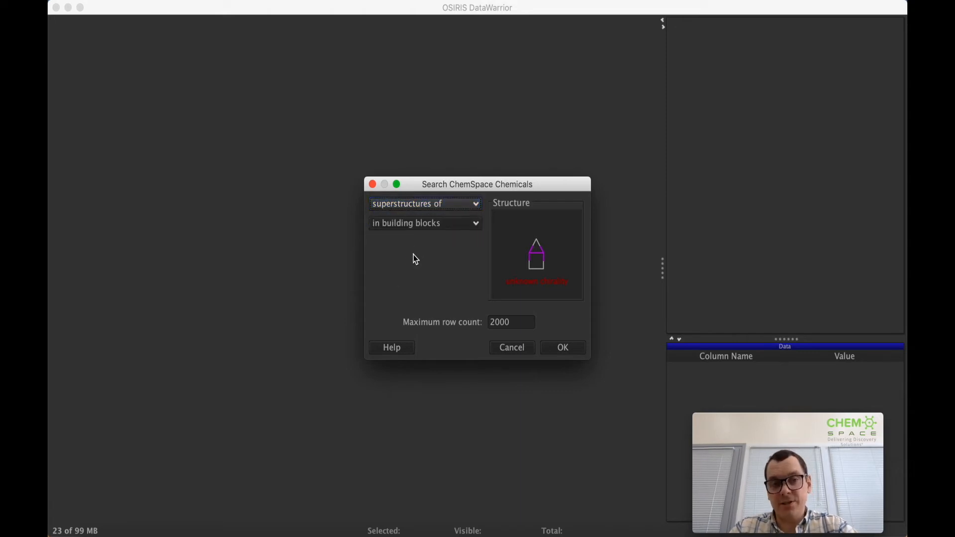
pyautogui.click(425, 223)
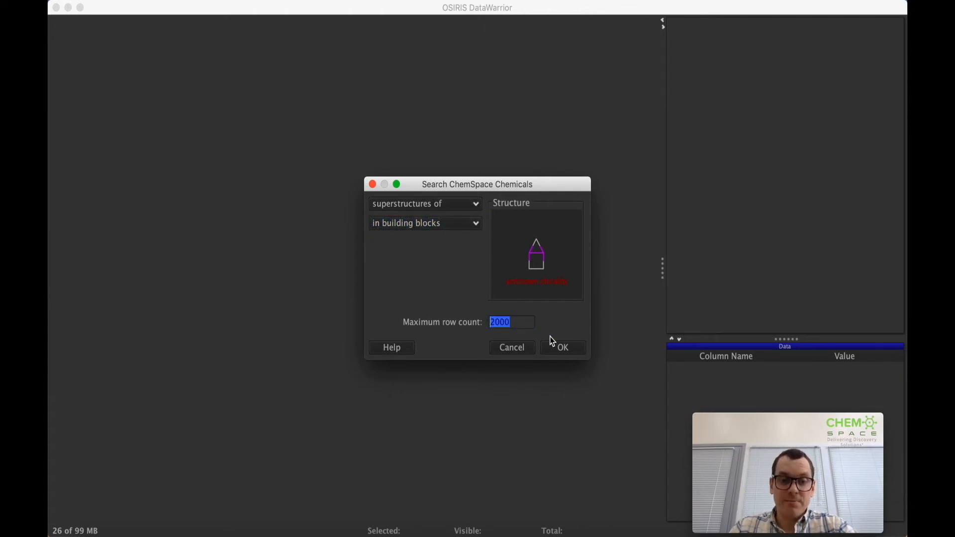
pyautogui.write('200')
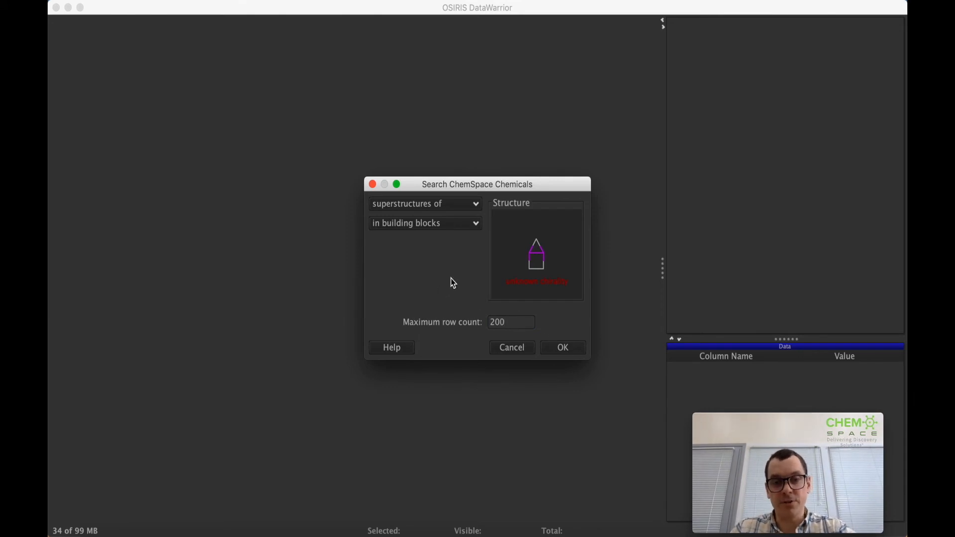
# Step: Run the ChemSpace search and inspect the second compound in the 200-row result table
pyautogui.click(562, 347)
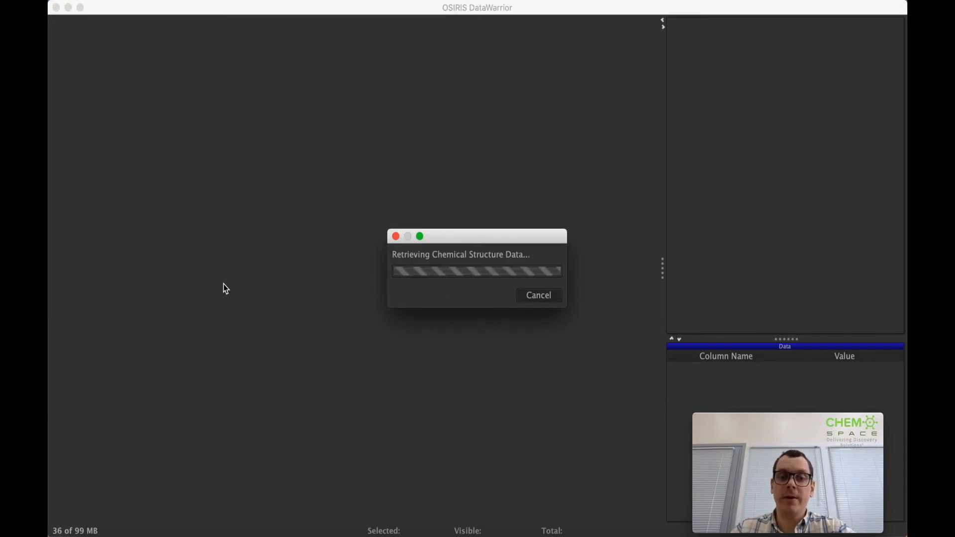
pyautogui.moveTo(301, 304)
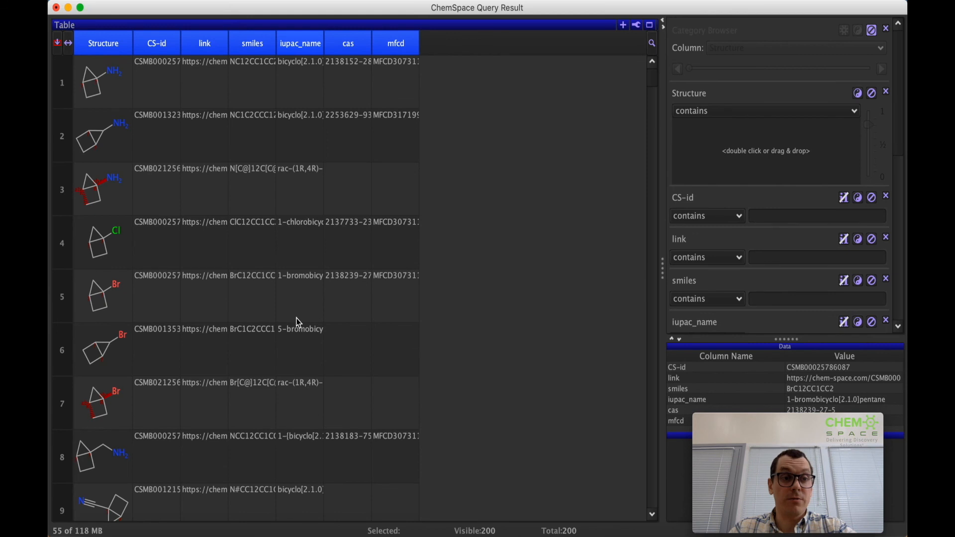
pyautogui.moveTo(488, 322)
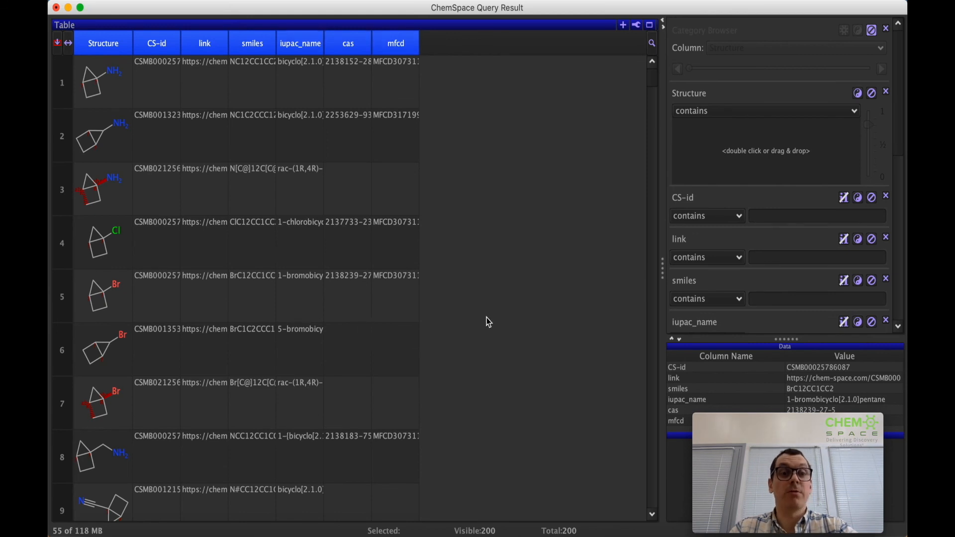
pyautogui.click(263, 119)
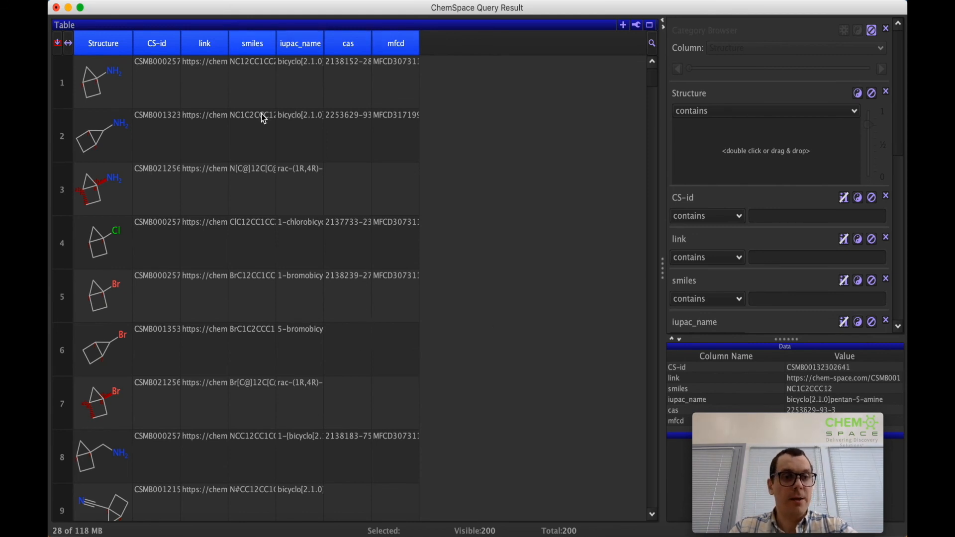
pyautogui.moveTo(199, 127)
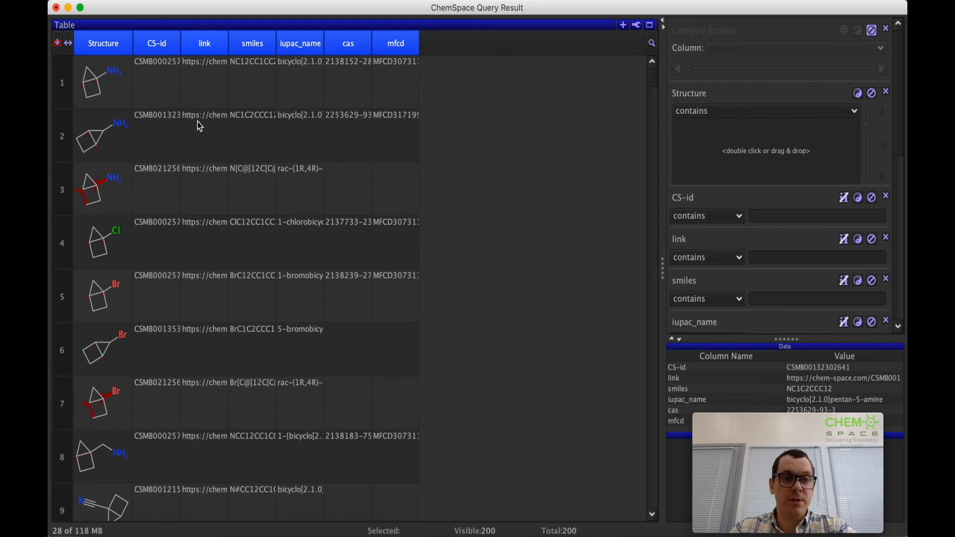